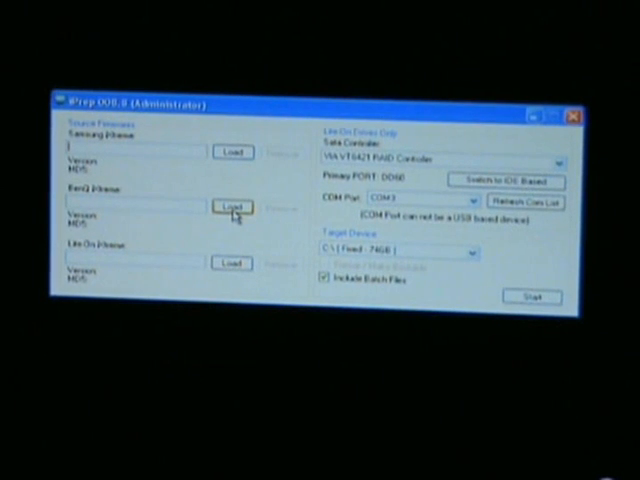
Step: Load the BenQ firmware file and start building the bootable flash disk
left_click(228, 202)
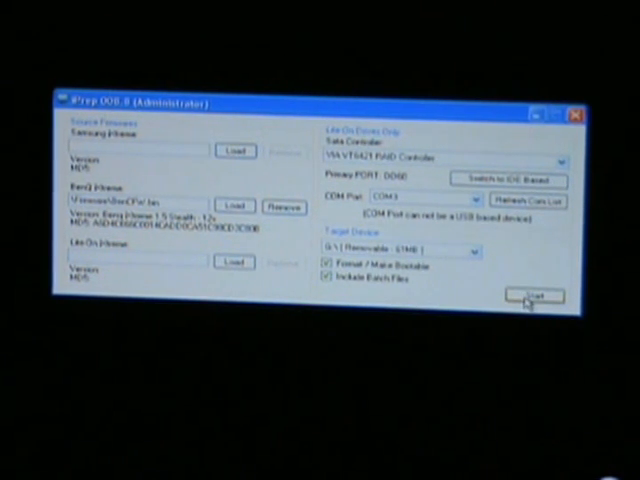
left_click(538, 296)
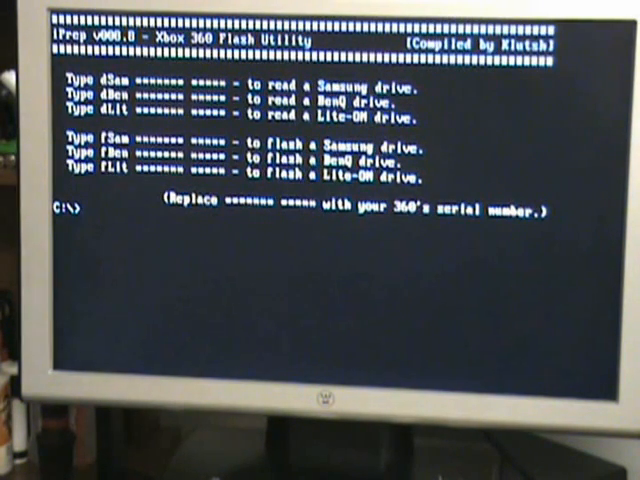
type("dben")
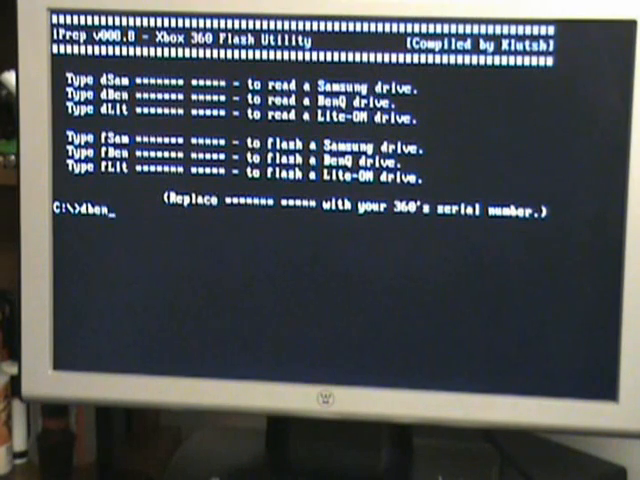
type("123")
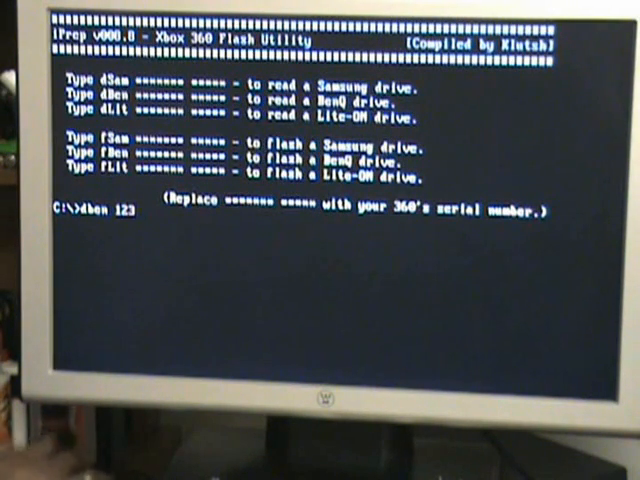
type("4567")
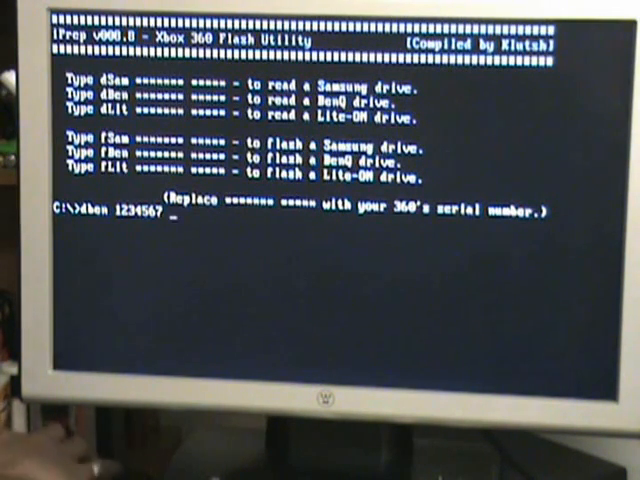
type("12345")
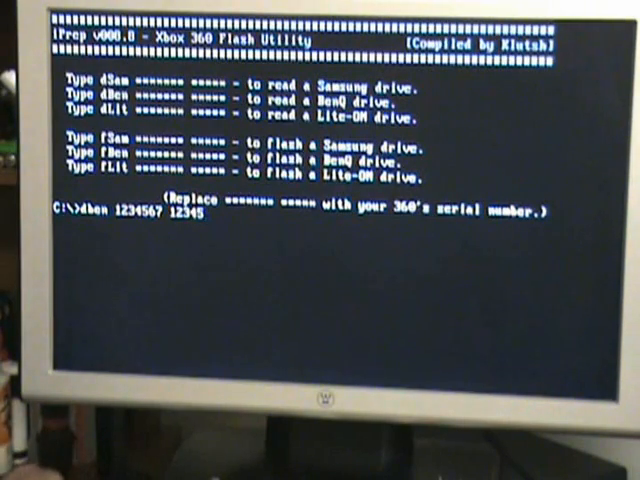
key("enter")
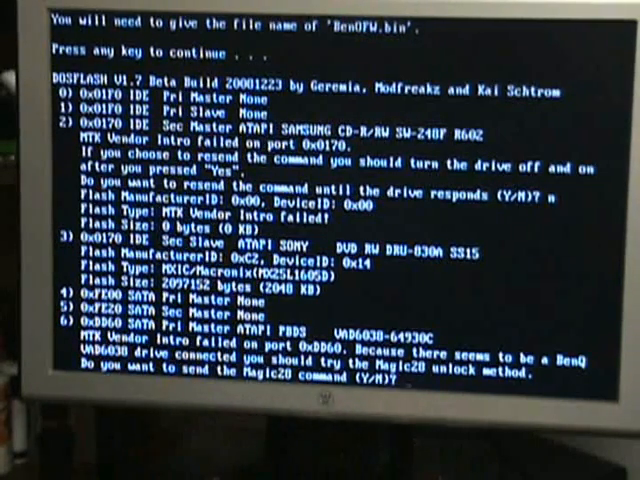
Step: Answer Y to resend the unlock command and Y once the drive-tray method is done
type("y")
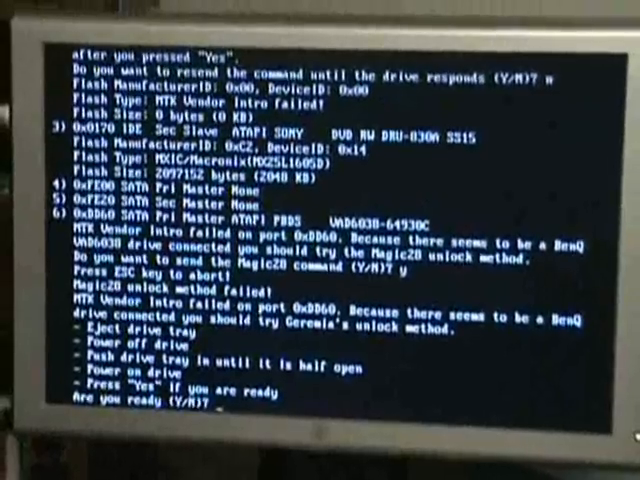
type("y")
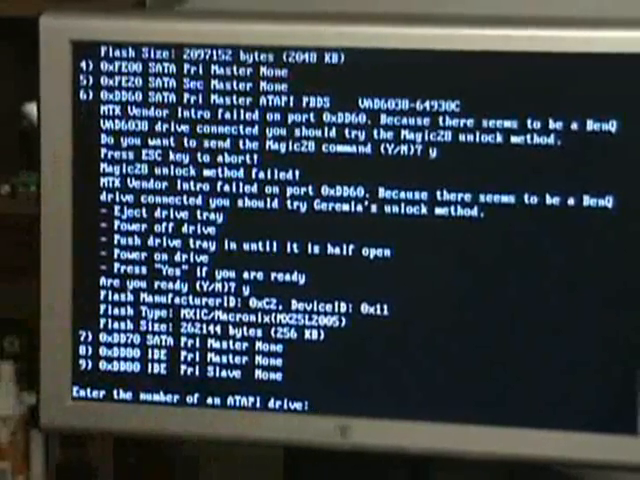
Step: Select ATAPI drive 6, choose read, and name the firmware backup file
type("6")
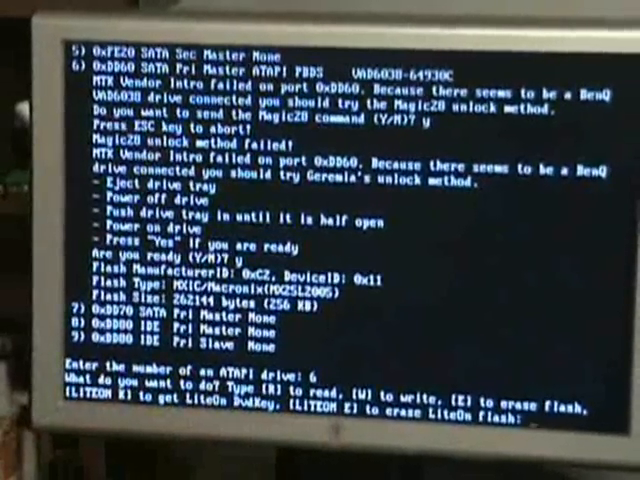
type("r")
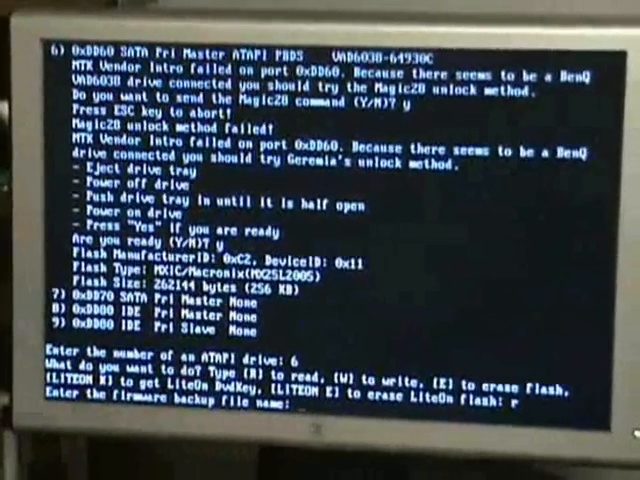
type("benqfw")
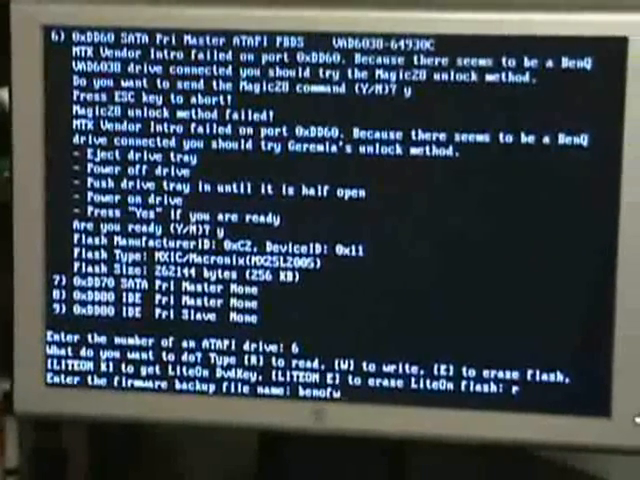
type(".b")
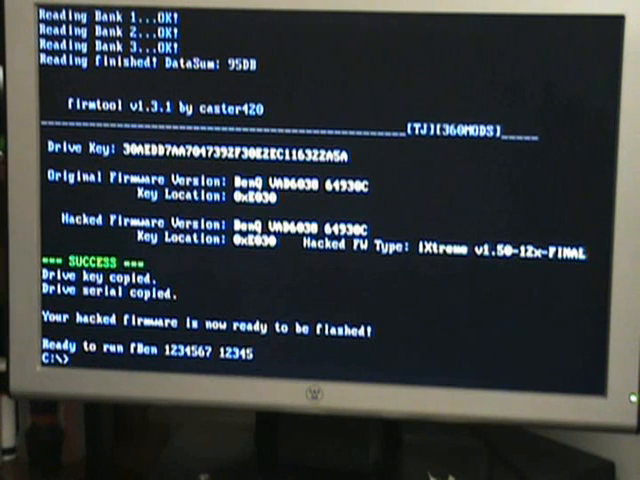
type("f")
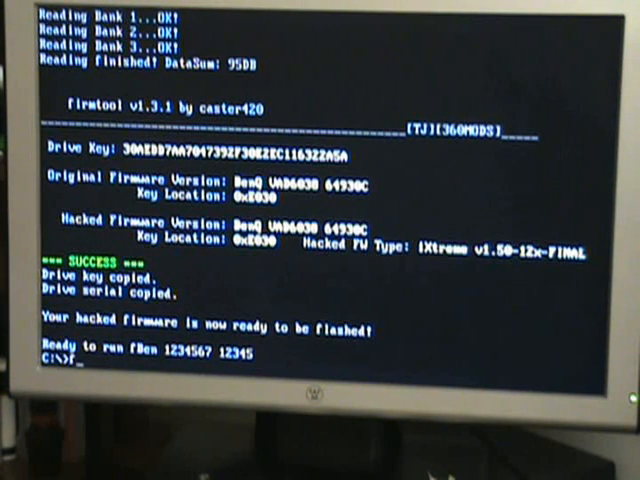
type("ben")
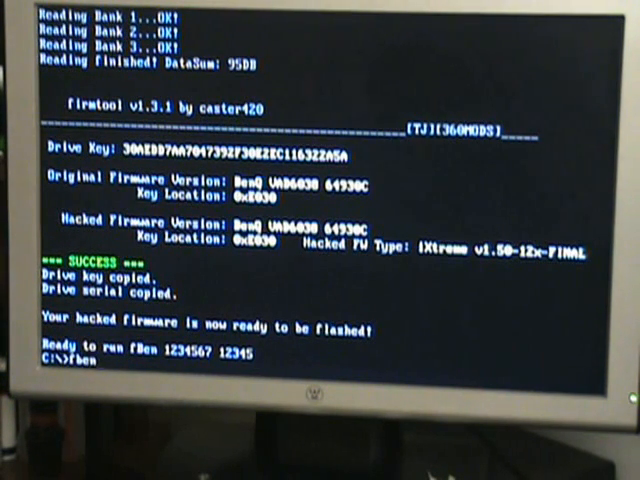
type("1234567")
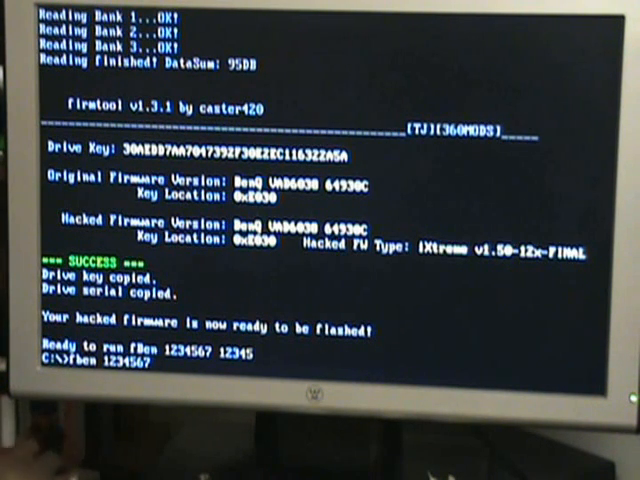
type("12345")
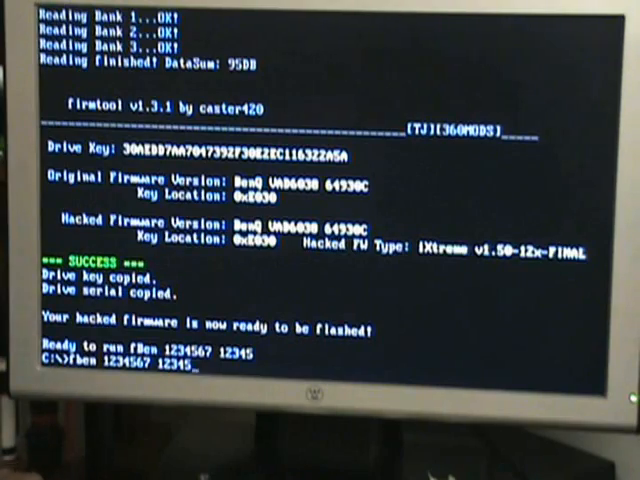
key("enter")
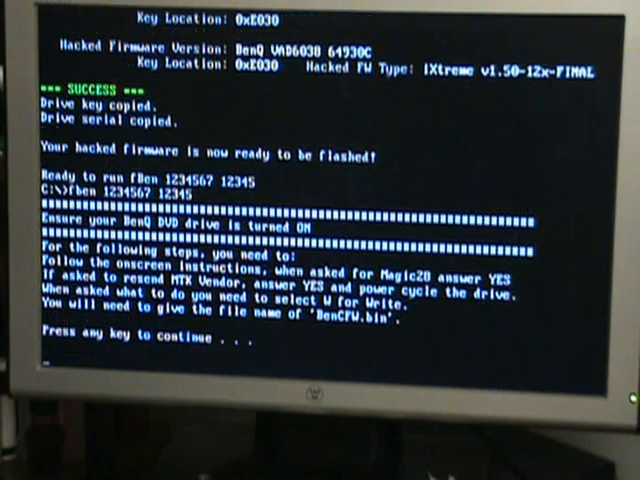
Step: Continue past the instructions and select the BenQ drive on port 6
key("enter")
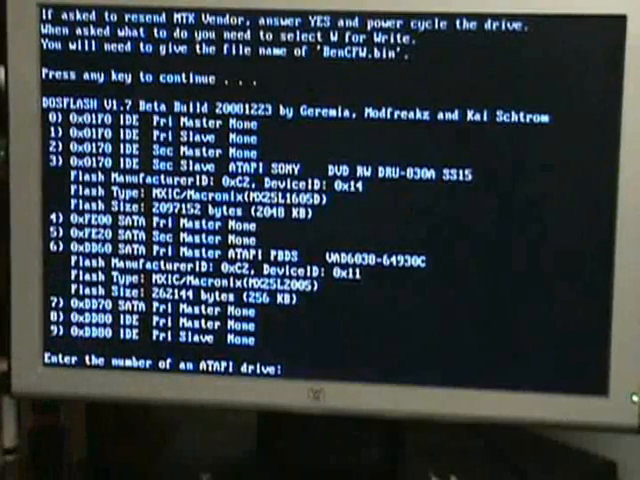
type("6")
type("w")
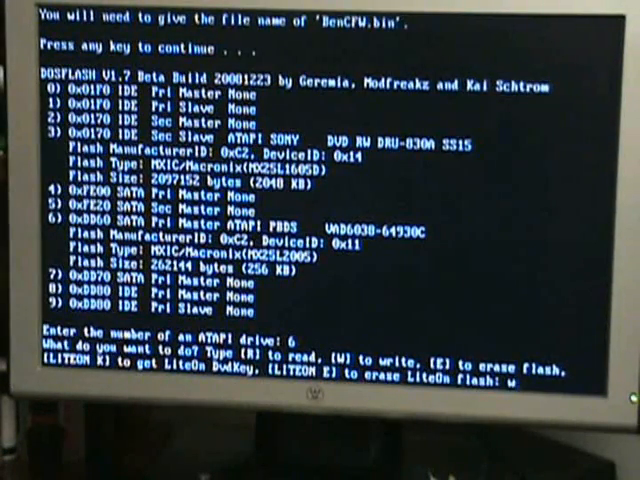
Step: Confirm write mode and enter bencfw.bin as the firmware update file
key("enter")
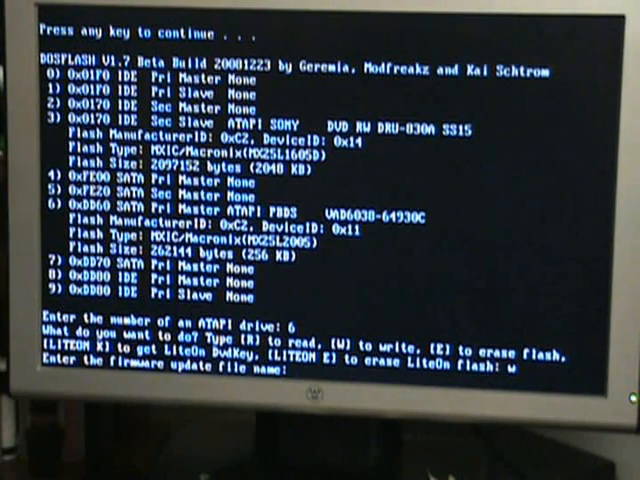
type("b")
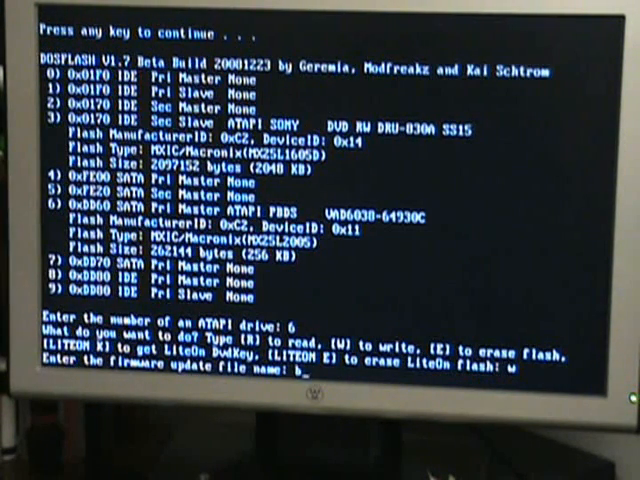
type("enc")
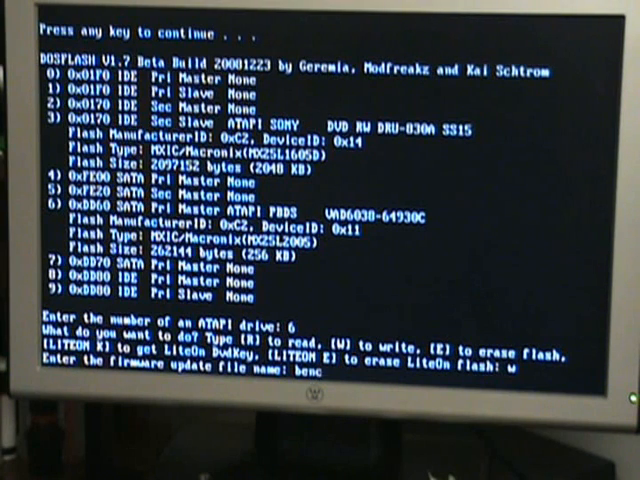
type("fw.")
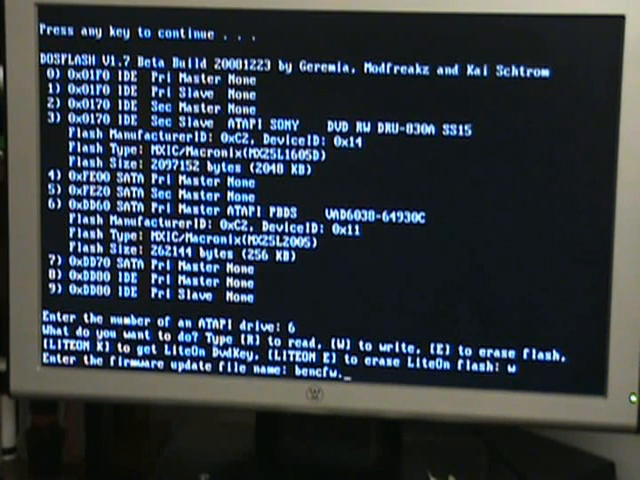
type("bin")
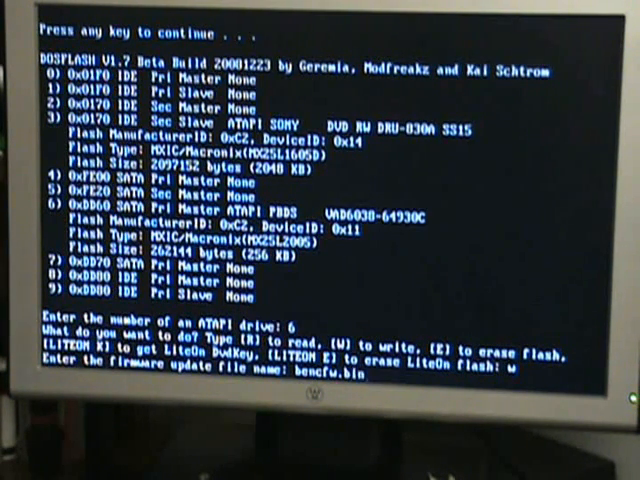